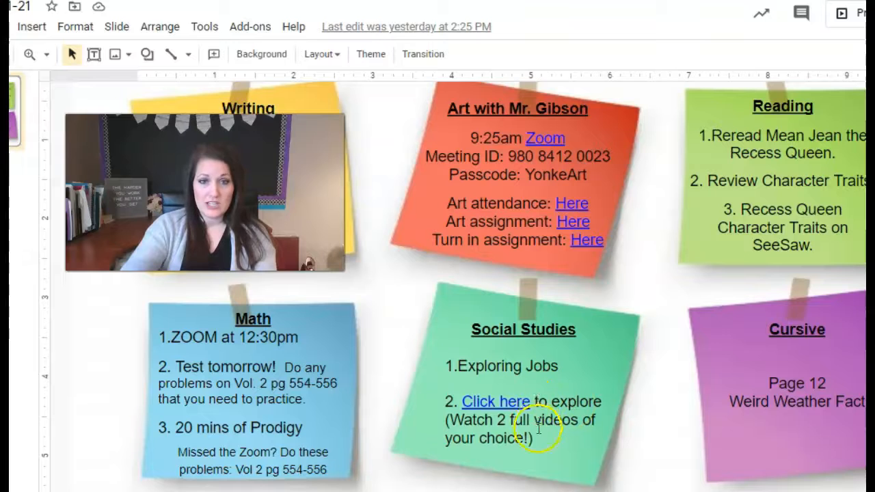
Follow the Social Studies 'Click here' job-exploration link on the agenda slide
click(495, 402)
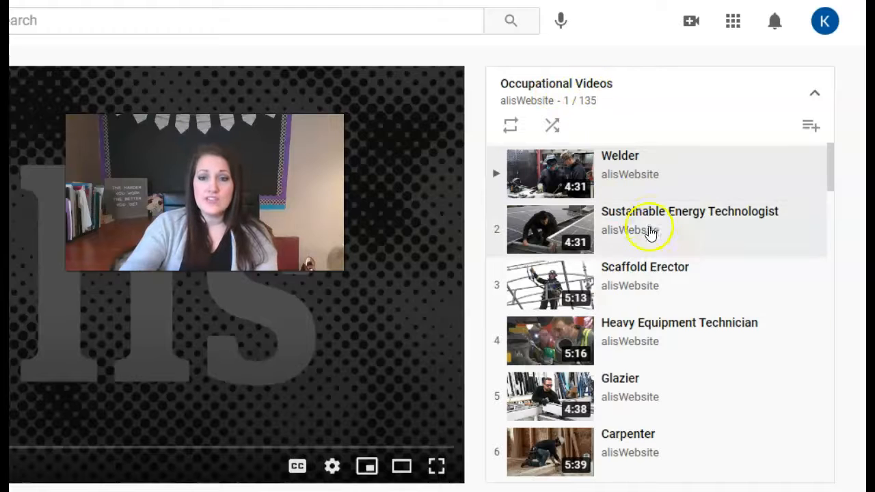
Scroll the occupational videos playlist down from Welder toward Millwright and Civil Engineer
scroll(down, 3)
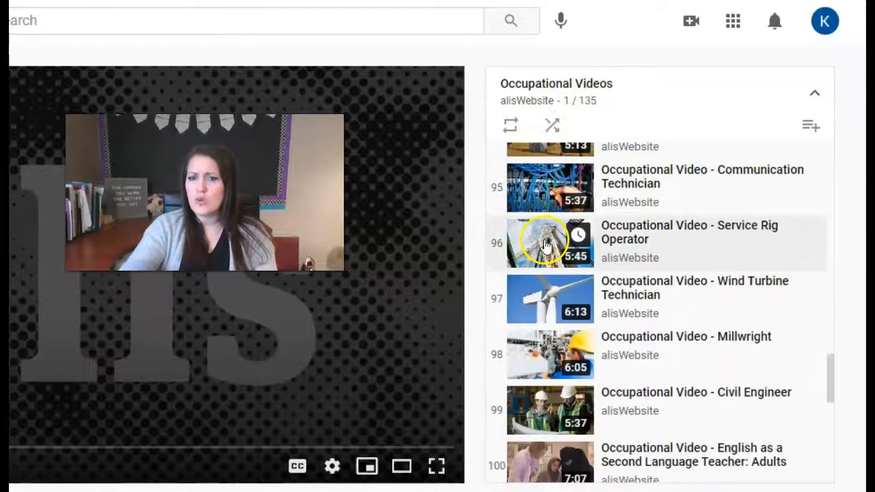
mouse_move(681, 284)
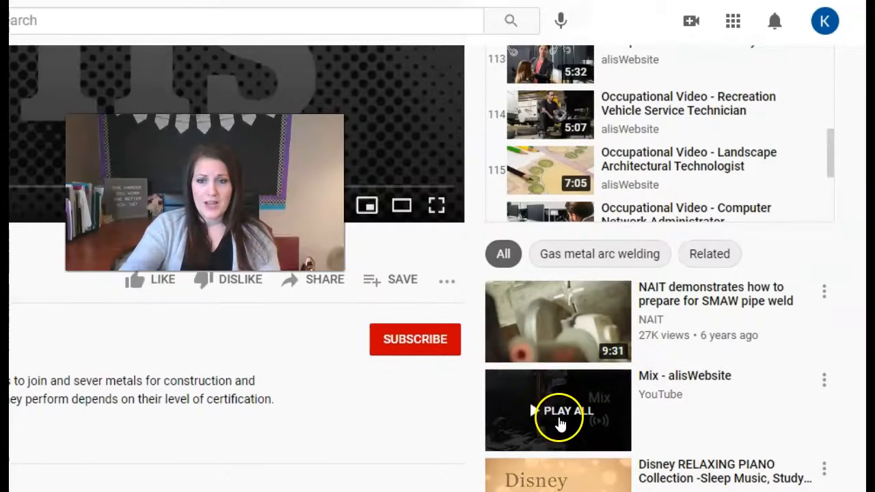
mouse_move(402, 280)
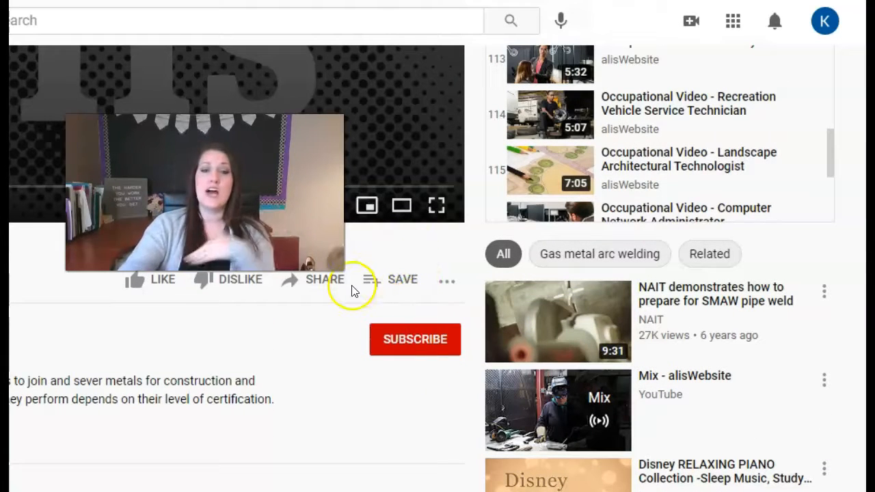
mouse_move(598, 337)
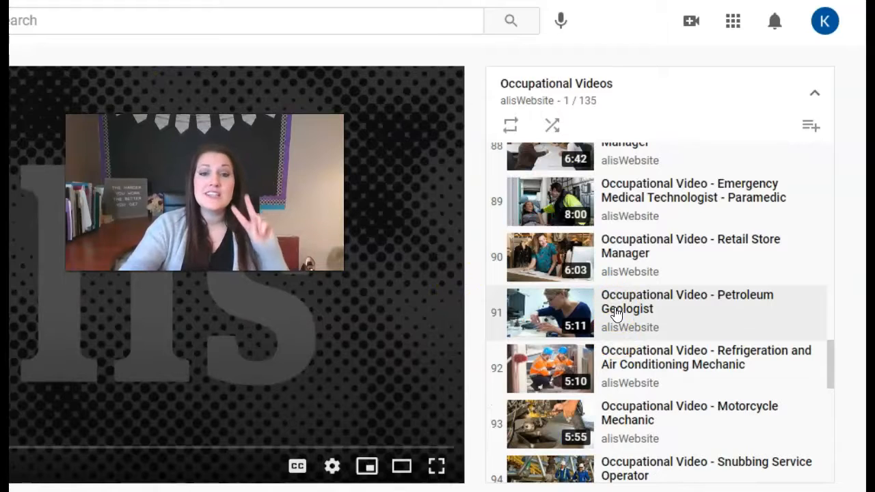
mouse_move(625, 309)
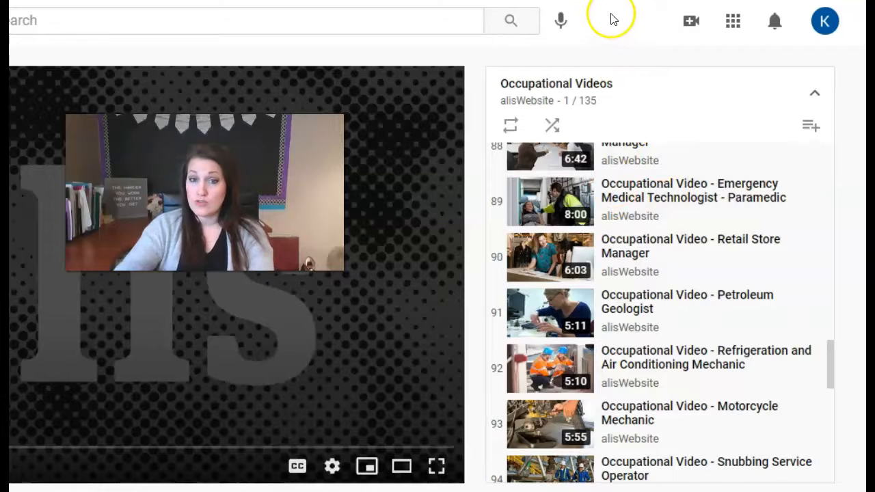
mouse_move(639, 96)
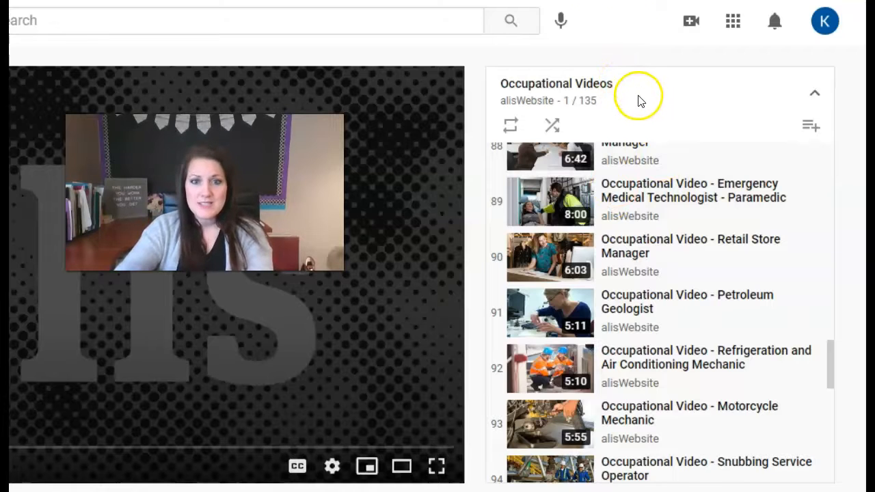
mouse_move(640, 92)
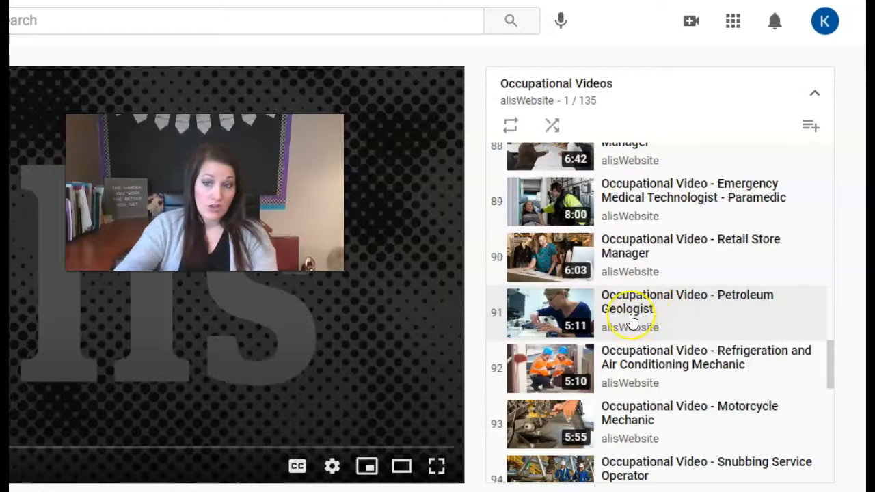
mouse_move(629, 315)
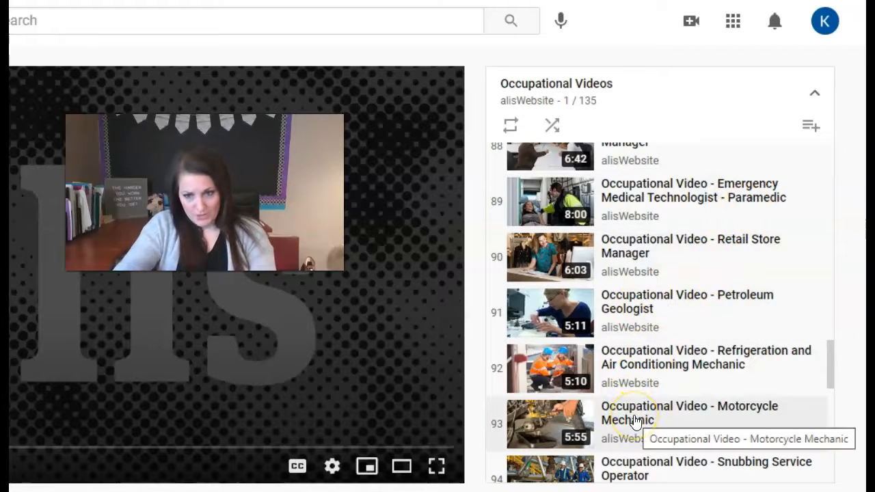
scroll(down, 3)
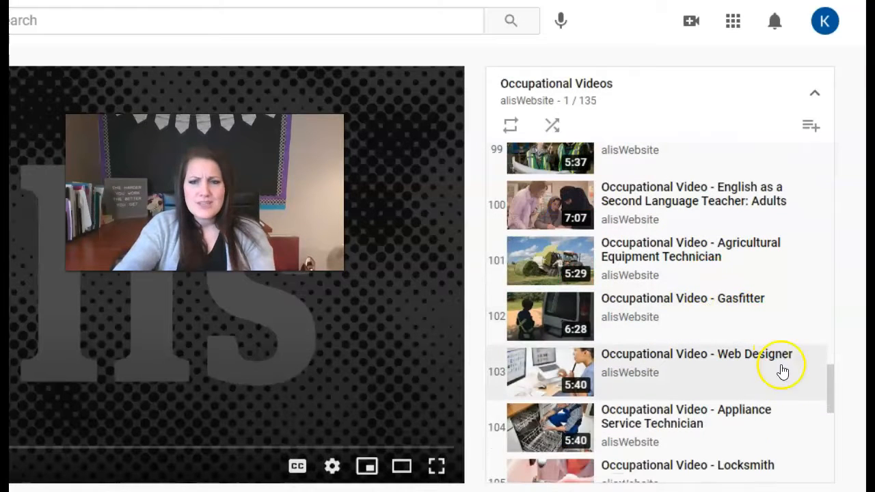
mouse_move(738, 316)
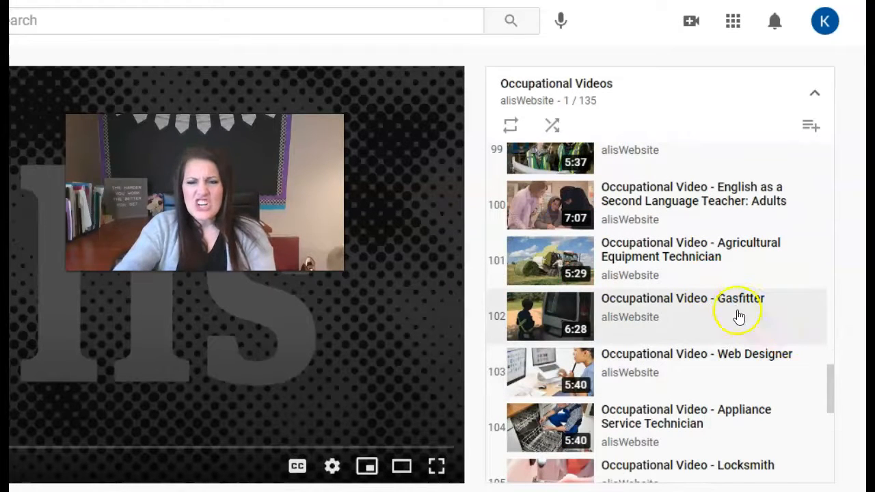
mouse_move(717, 436)
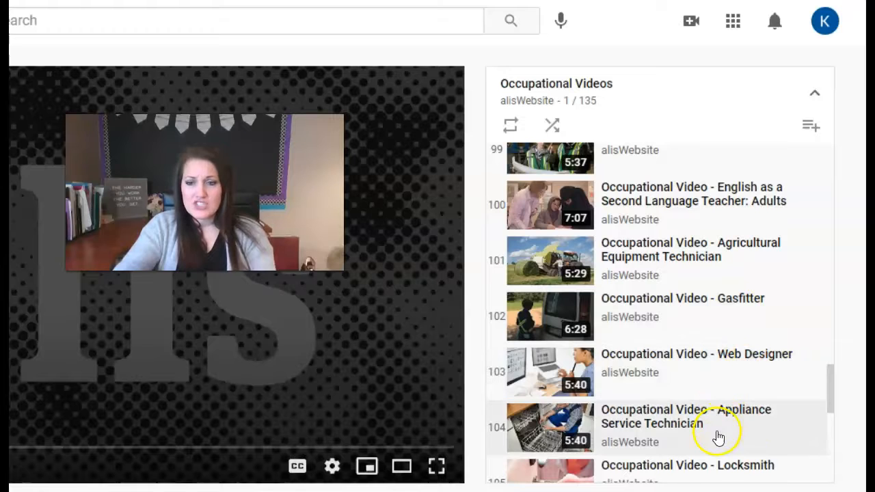
Scroll the playlist from video 99 to around 116, past Locksmith and Hairstylist
scroll(down, 3)
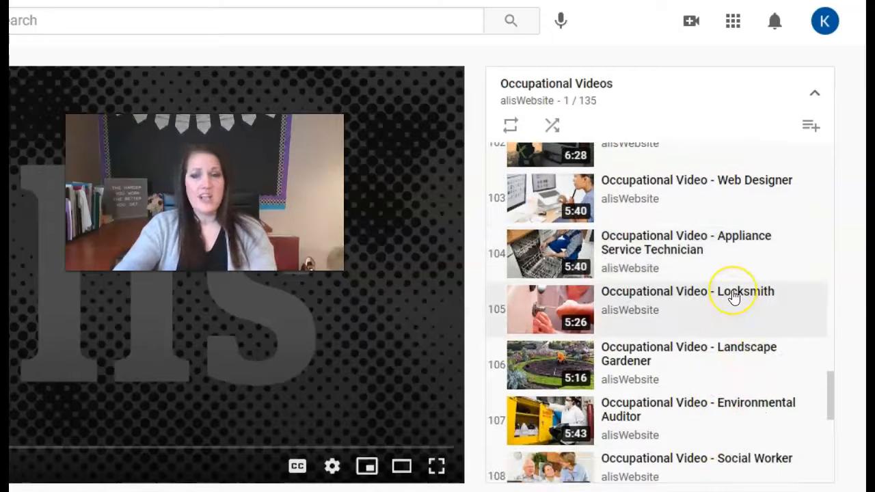
mouse_move(624, 103)
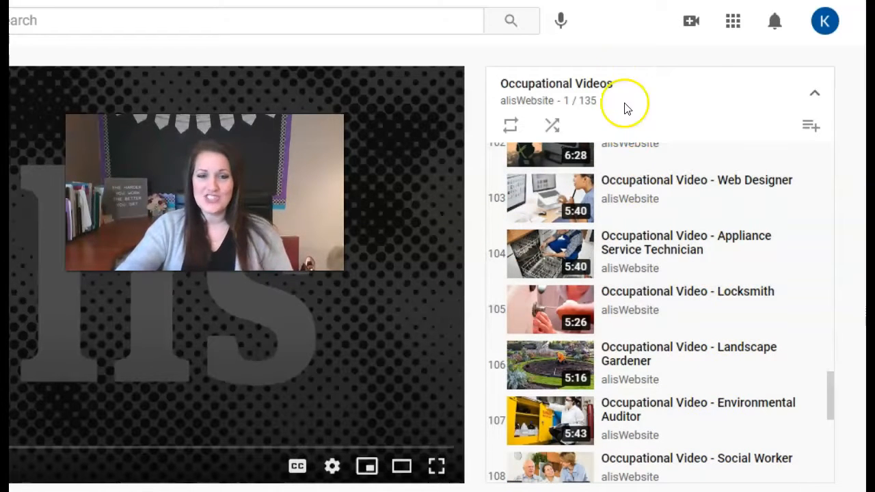
mouse_move(621, 56)
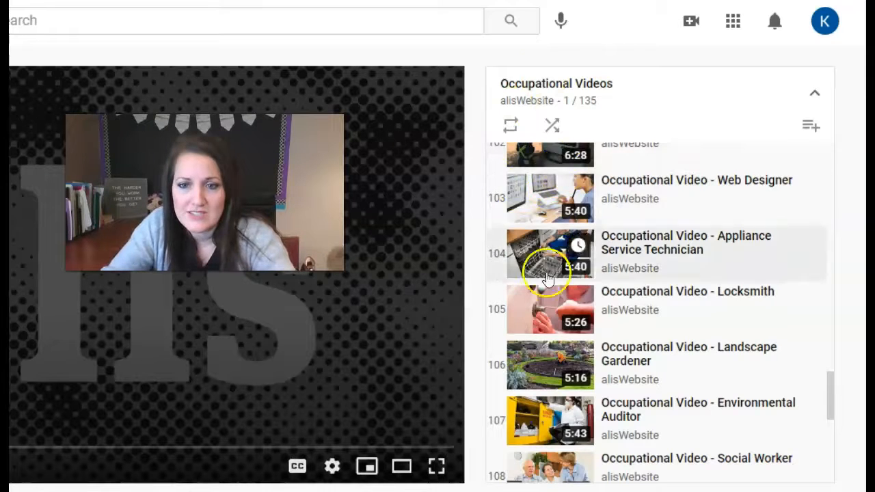
scroll(down, 3)
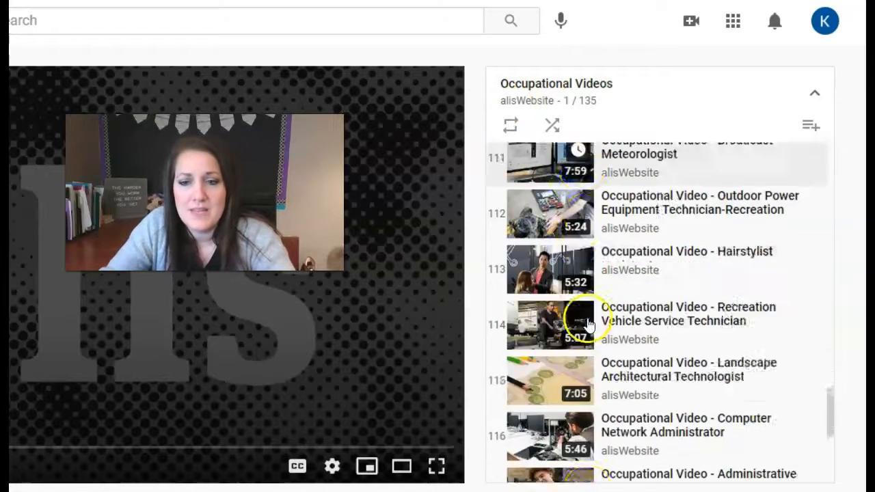